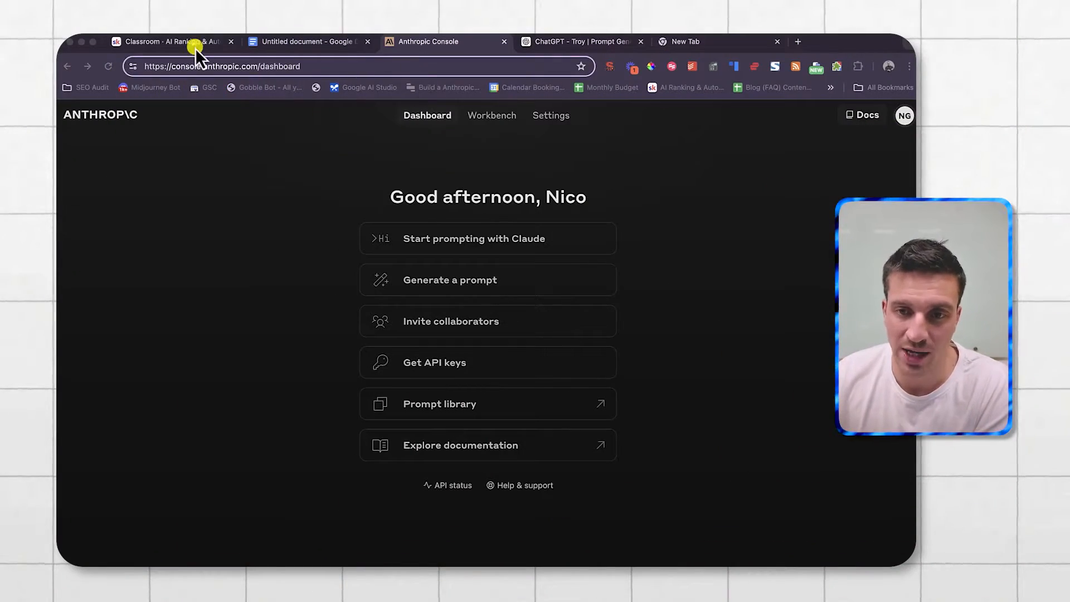
Step: Switch to the Skool Classroom tab listing courses like Start Here and AI-Powered SEO Masterclass
{"action": "left_click", "coordinate": [170, 41]}
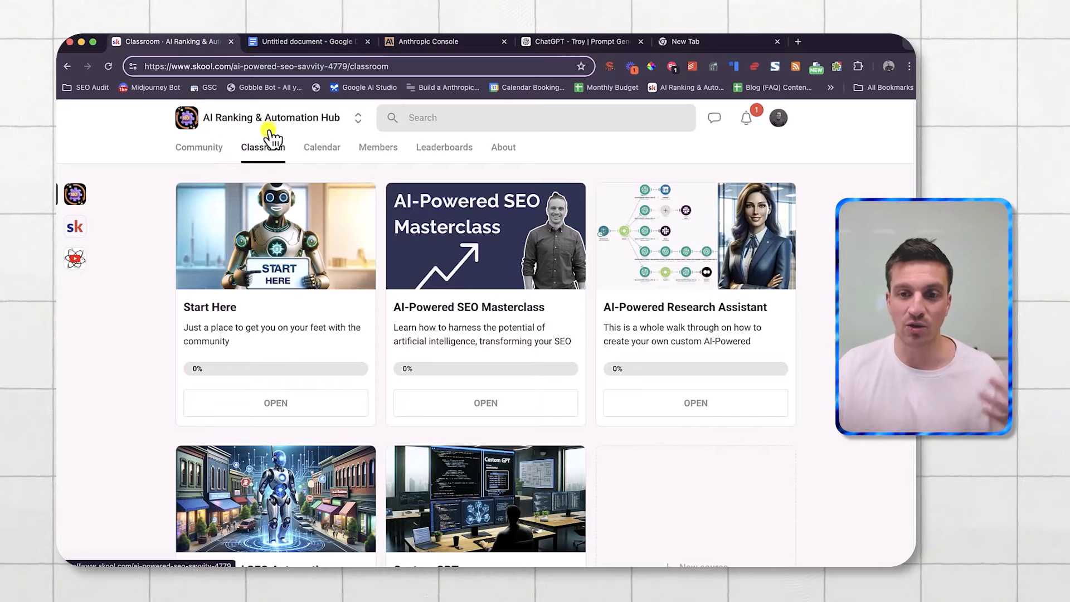
{"action": "mouse_move", "coordinate": [286, 192]}
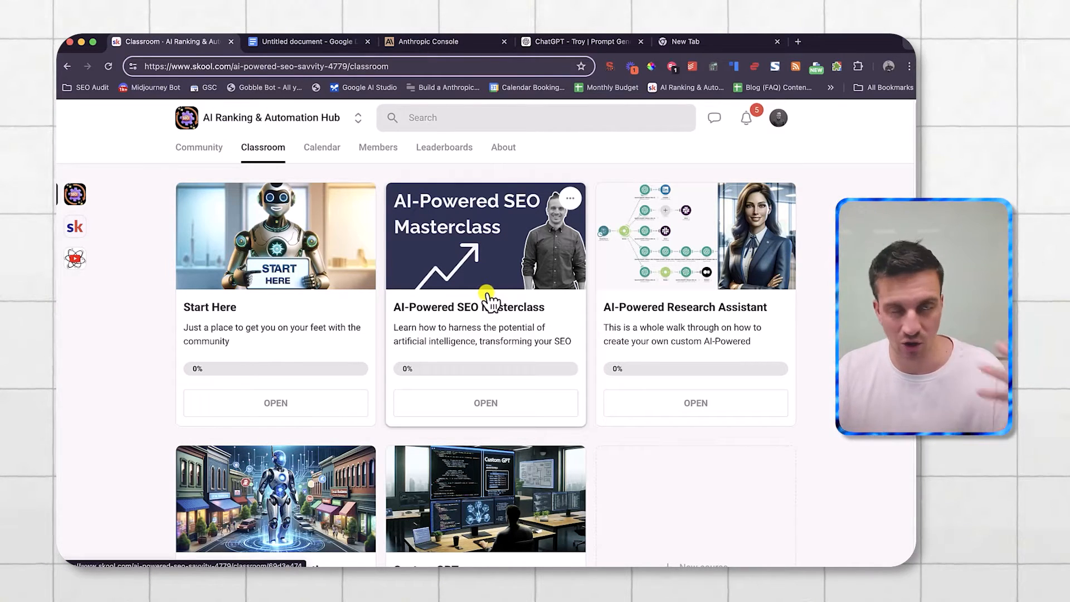
{"action": "mouse_move", "coordinate": [367, 269]}
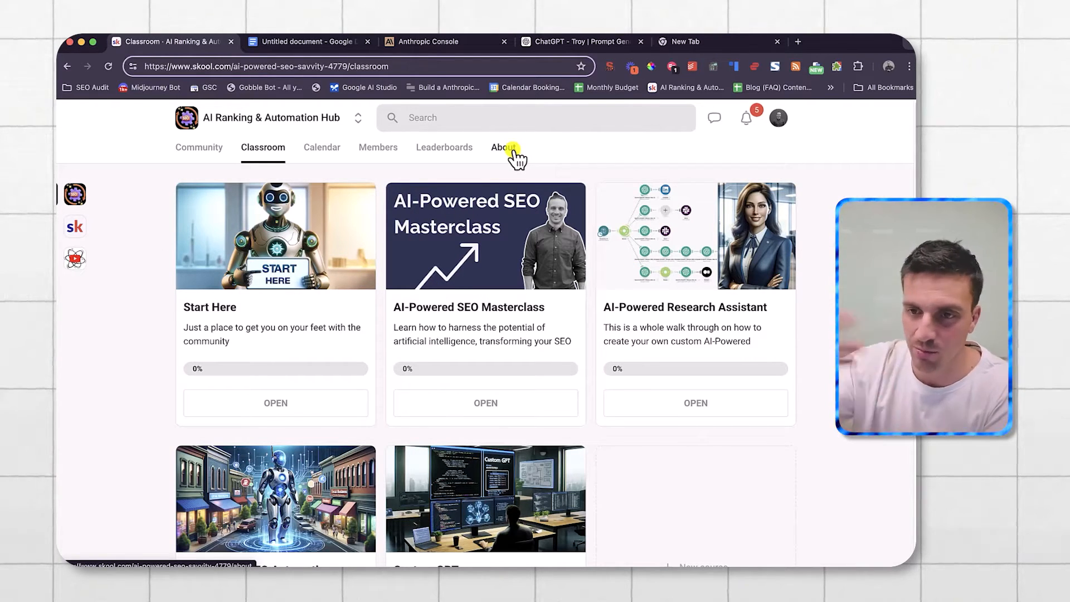
Step: Switch back to the Anthropic Console tab showing the dashboard greeting
{"action": "left_click", "coordinate": [430, 42]}
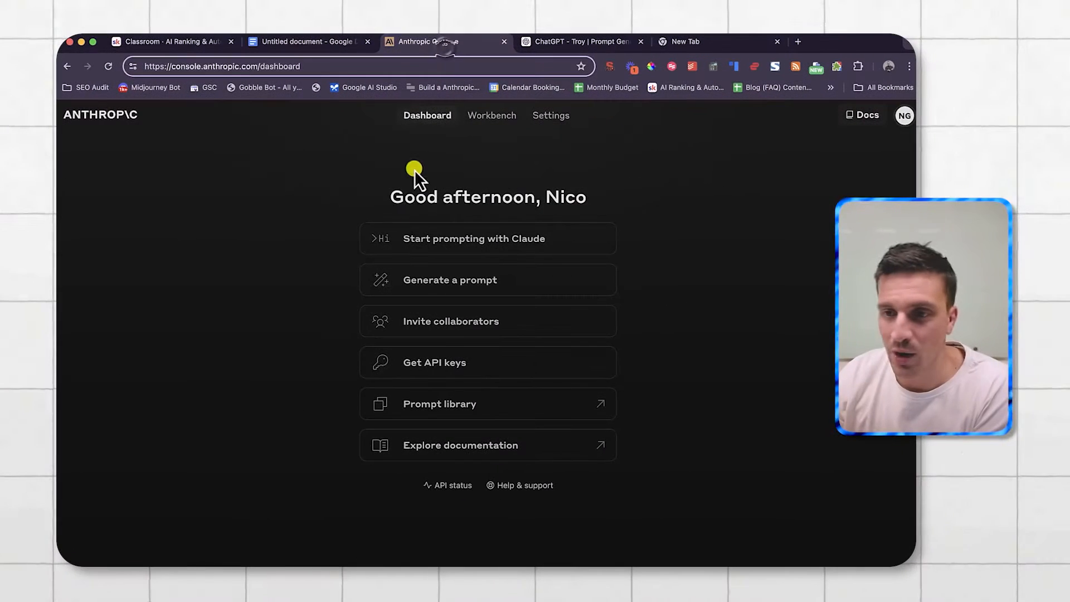
{"action": "mouse_move", "coordinate": [408, 215]}
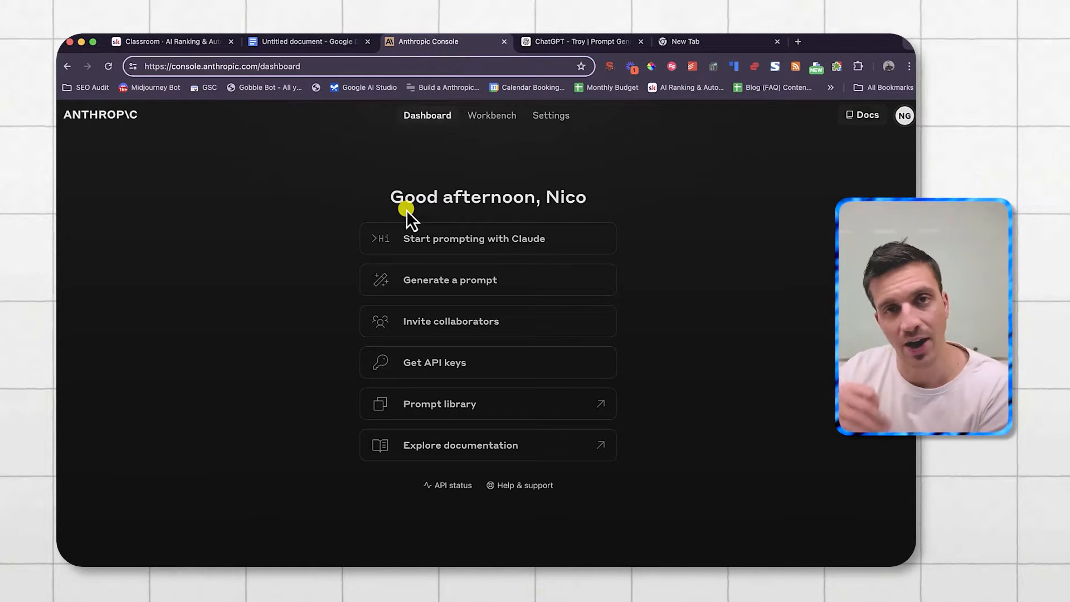
{"action": "mouse_move", "coordinate": [427, 174]}
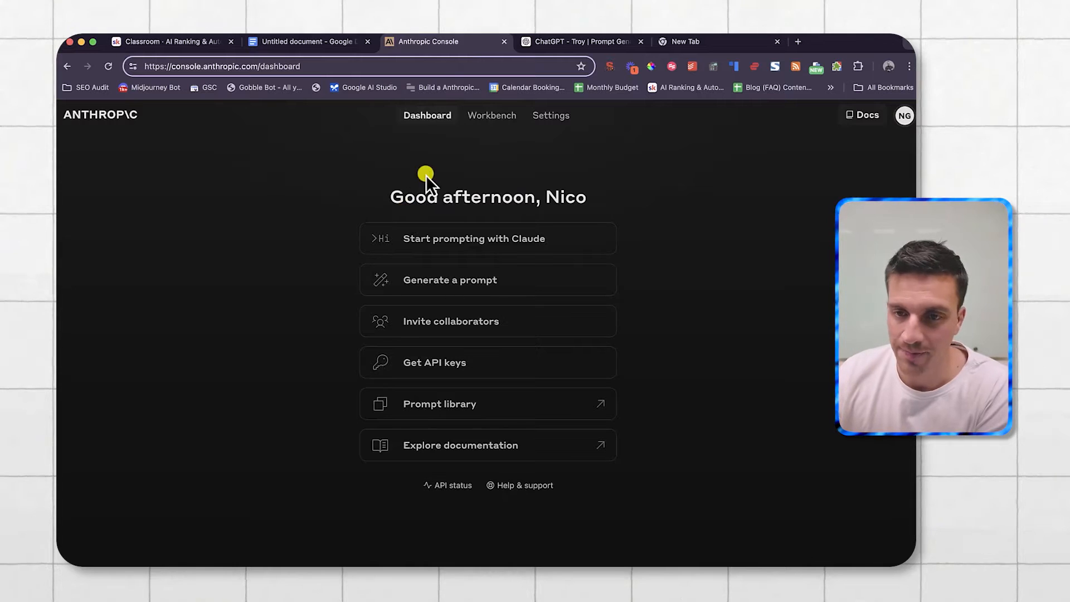
{"action": "mouse_move", "coordinate": [308, 167]}
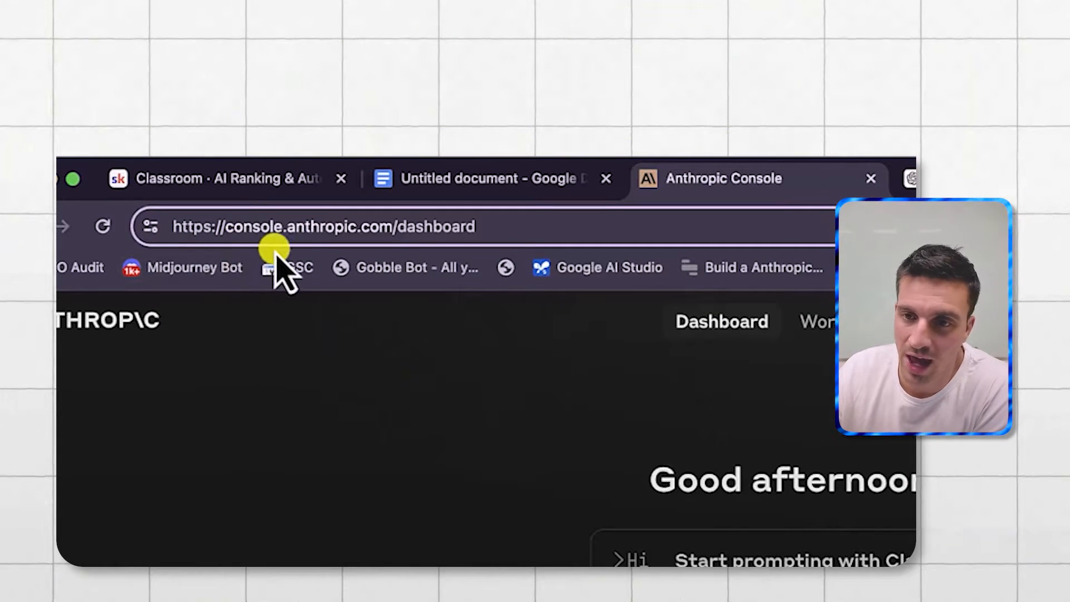
{"action": "mouse_move", "coordinate": [392, 440]}
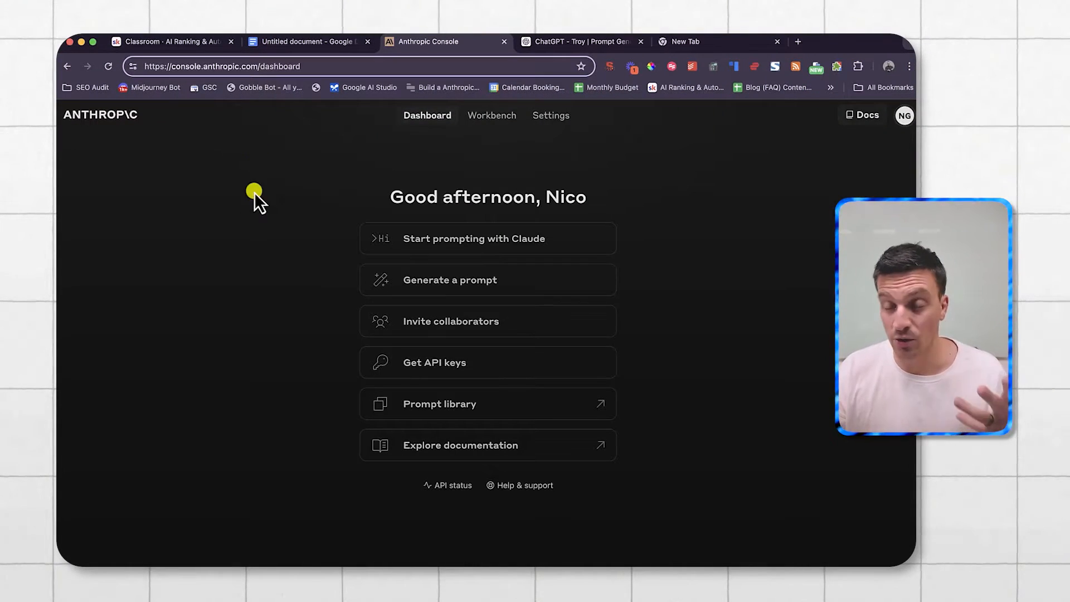
{"action": "mouse_move", "coordinate": [487, 279]}
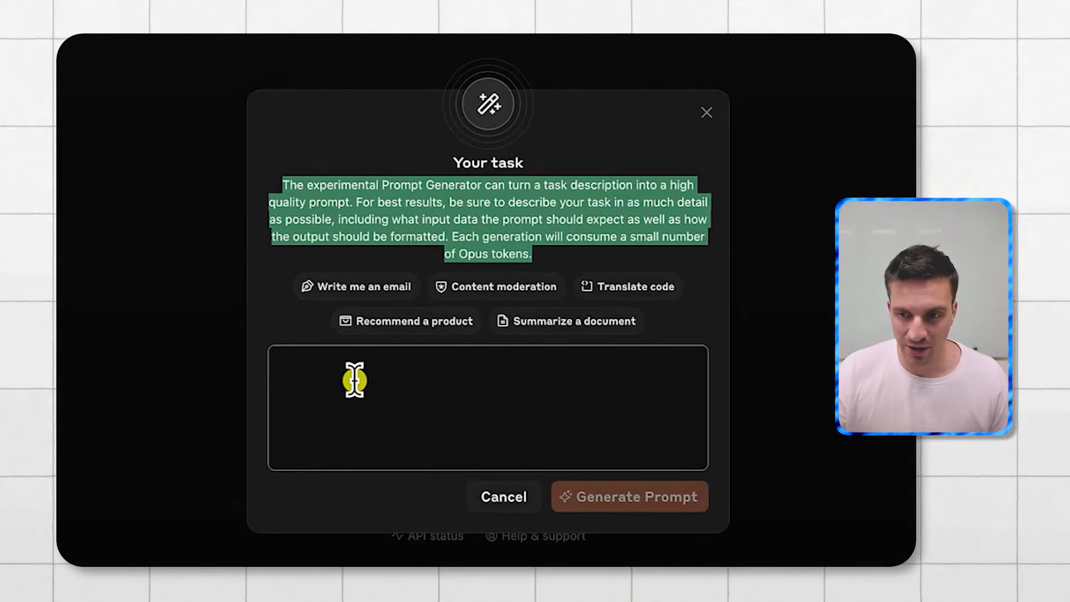
{"action": "mouse_move", "coordinate": [638, 194]}
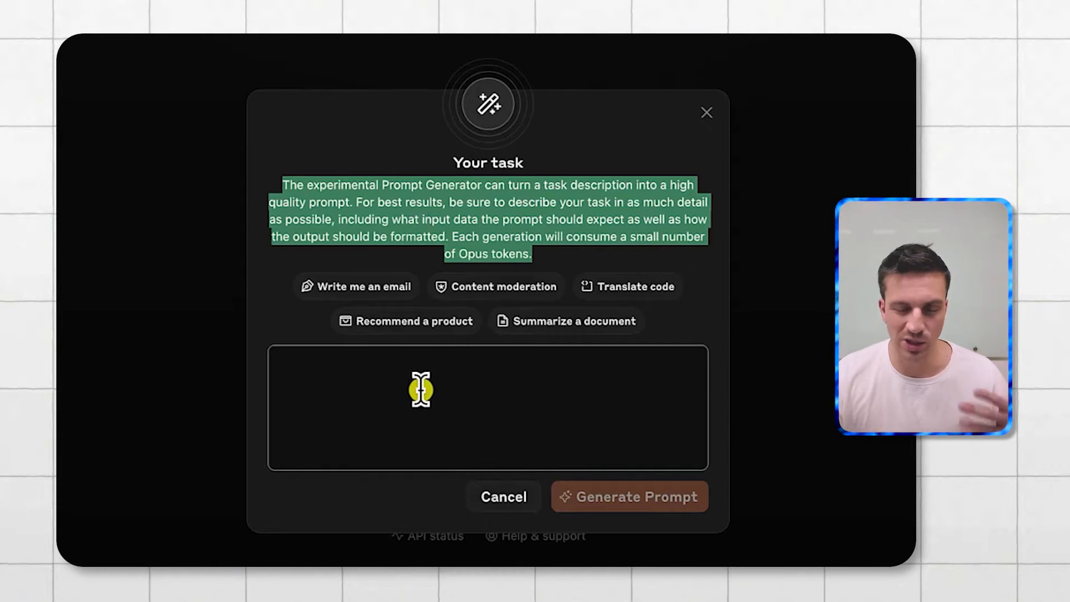
Step: Enter the expert copywriter tweet-to-LinkedIn task description and generate a prompt
{"action": "left_click", "coordinate": [423, 395]}
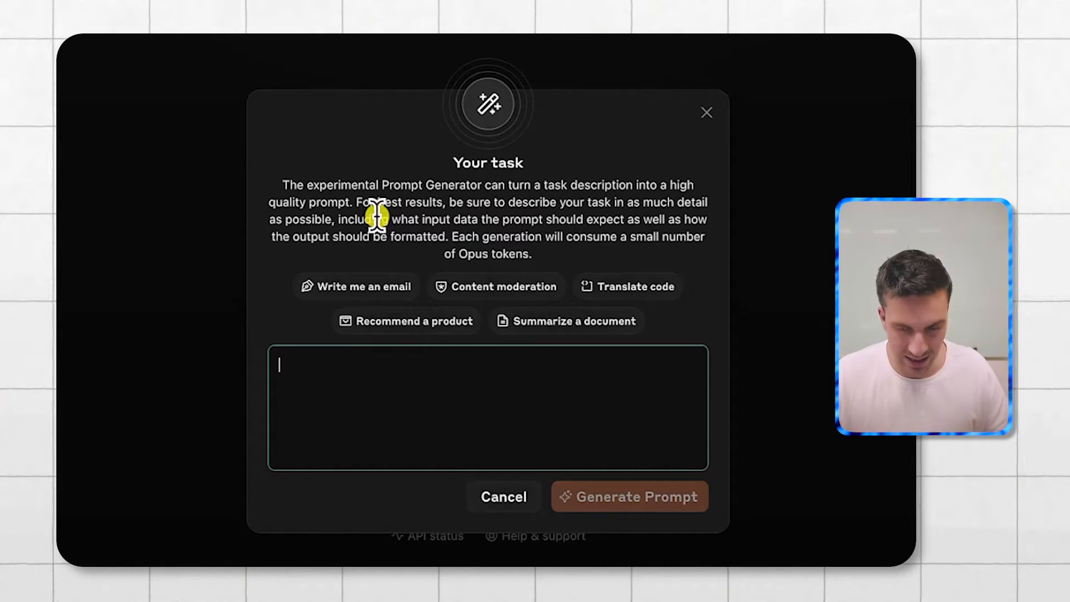
{"action": "type", "text": "I want a prompt that will act as an expert copy writer. Its purpose will be to read the content it will be provided which will be a tweet and turn that into a linkedin post that encourages interaction."}
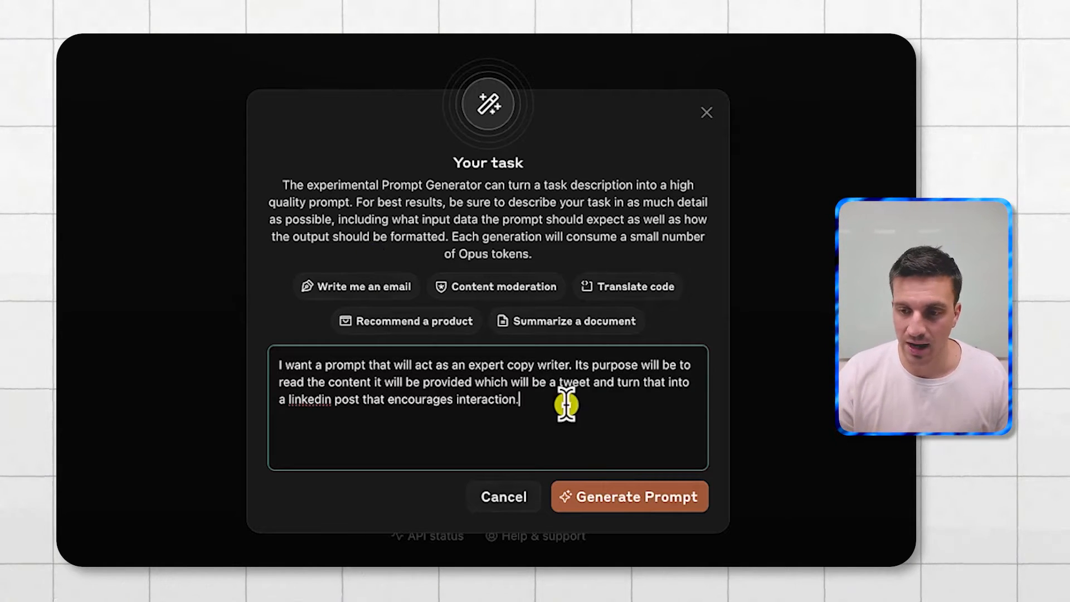
{"action": "left_click", "coordinate": [628, 496]}
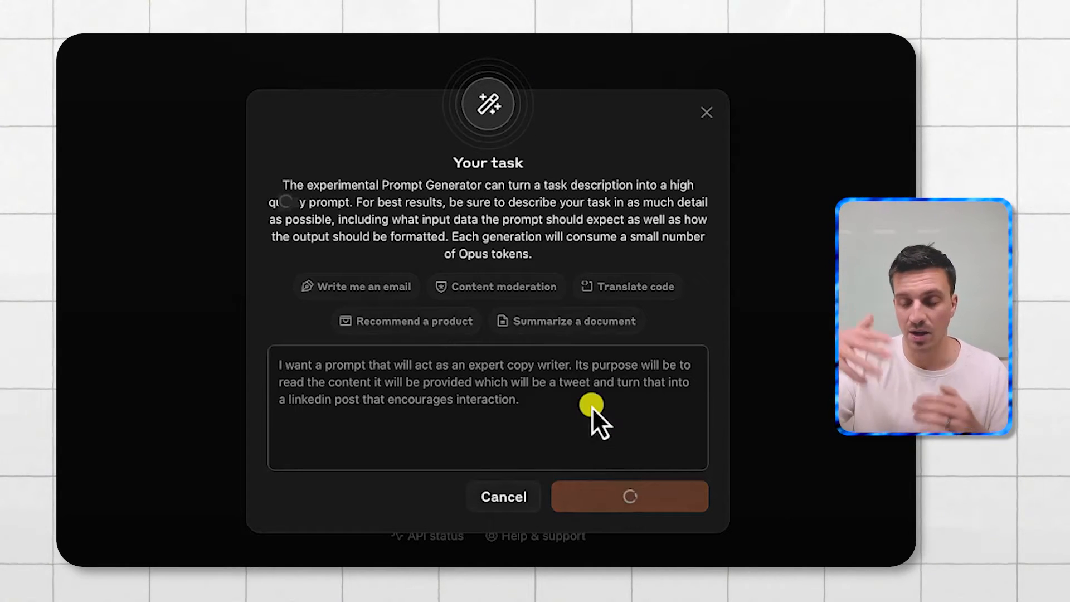
Step: Scroll through the generated expert-copywriter prompt's steps in the 'Your generated prompt' dialog
{"action": "left_click", "coordinate": [628, 496]}
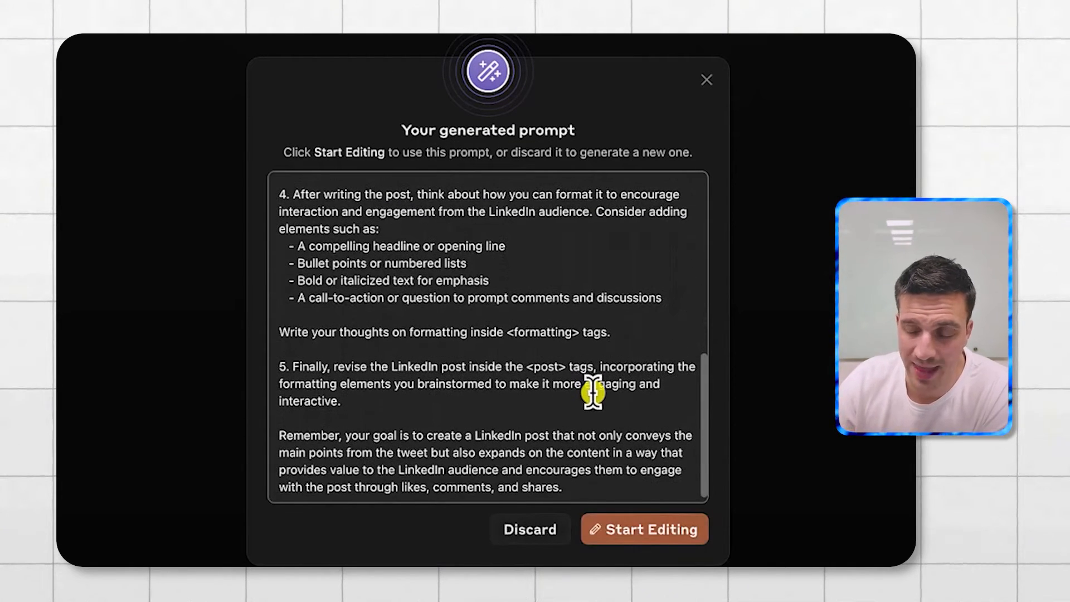
{"action": "scroll", "scroll_direction": "up", "scroll_amount": 3}
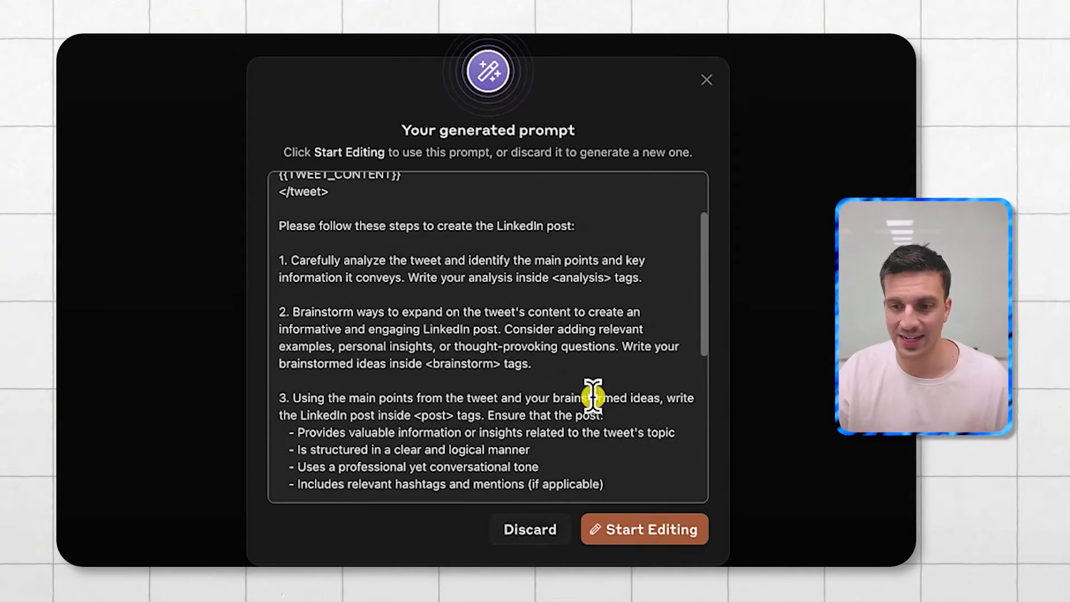
{"action": "scroll", "scroll_direction": "up", "scroll_amount": 3}
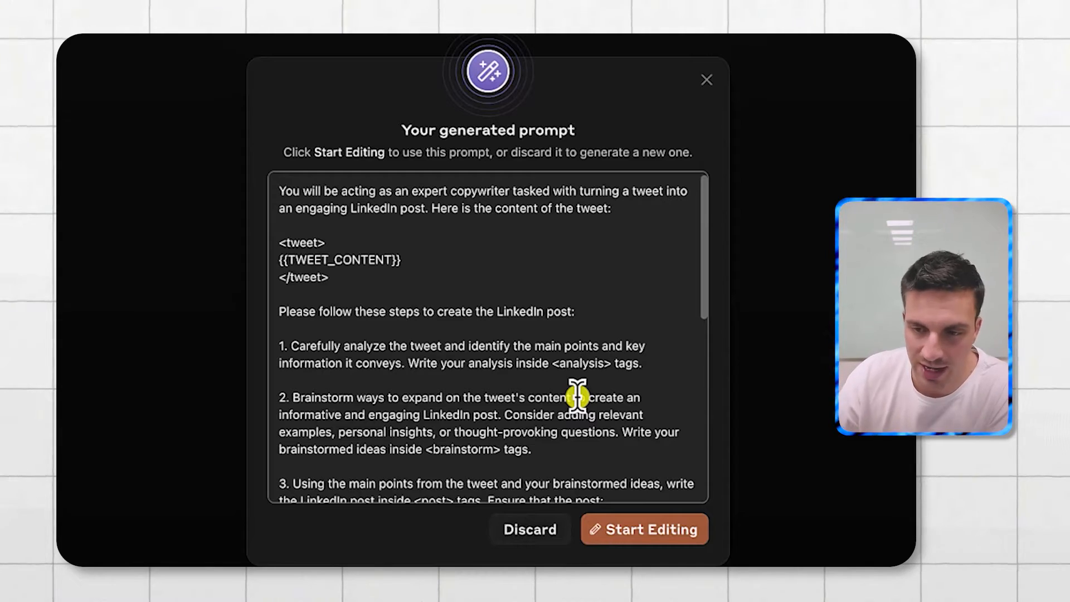
{"action": "scroll", "scroll_direction": "down", "scroll_amount": 3}
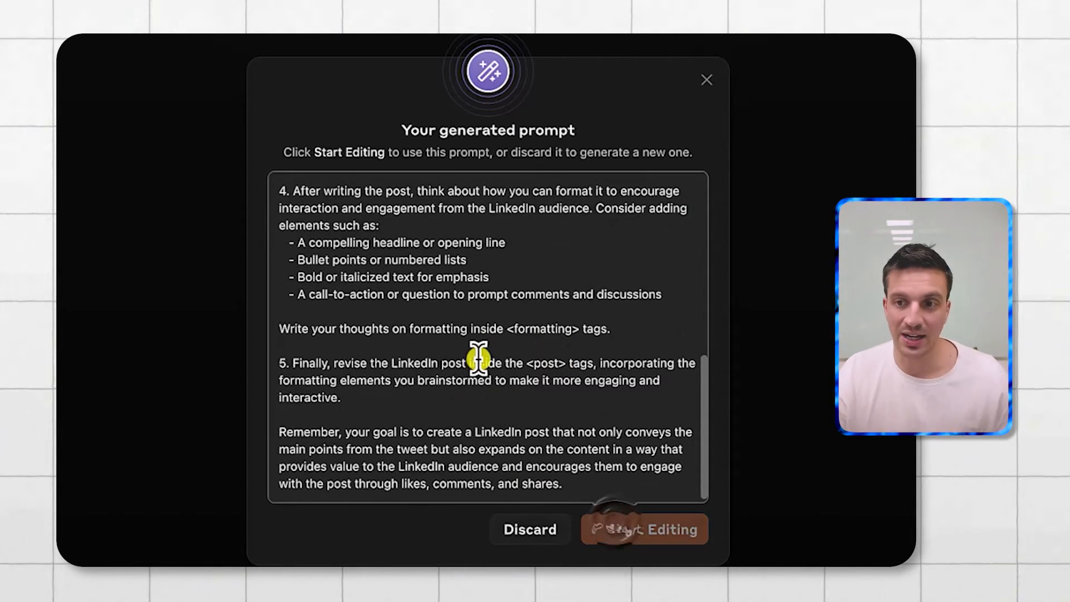
Step: Load the generated copywriter prompt into the Workbench via Start Editing, then switch to ChatGPT's Troy chat
{"action": "left_click", "coordinate": [644, 530]}
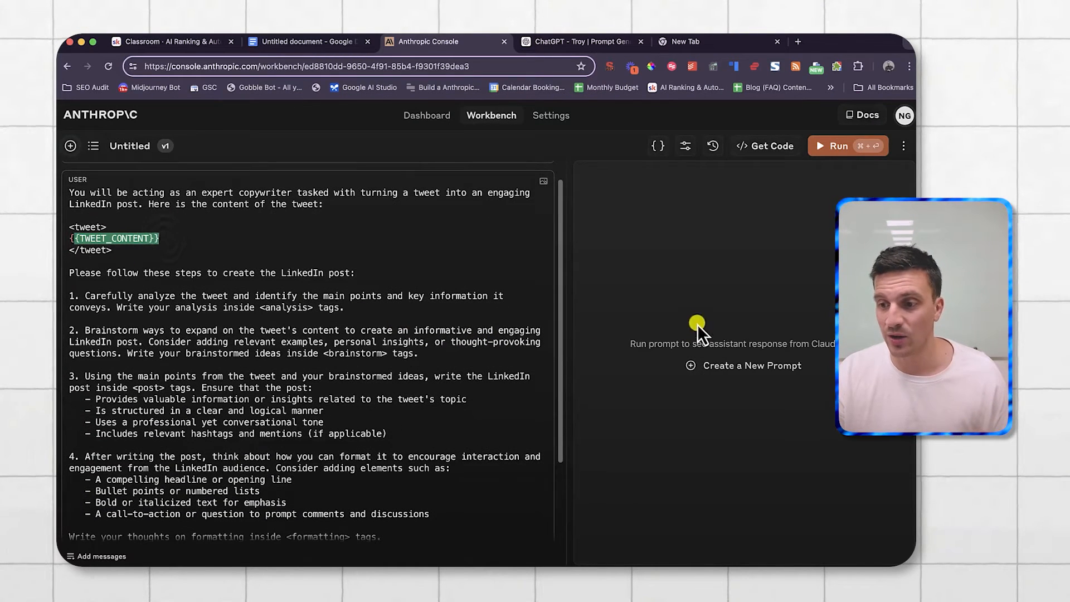
{"action": "mouse_move", "coordinate": [668, 300]}
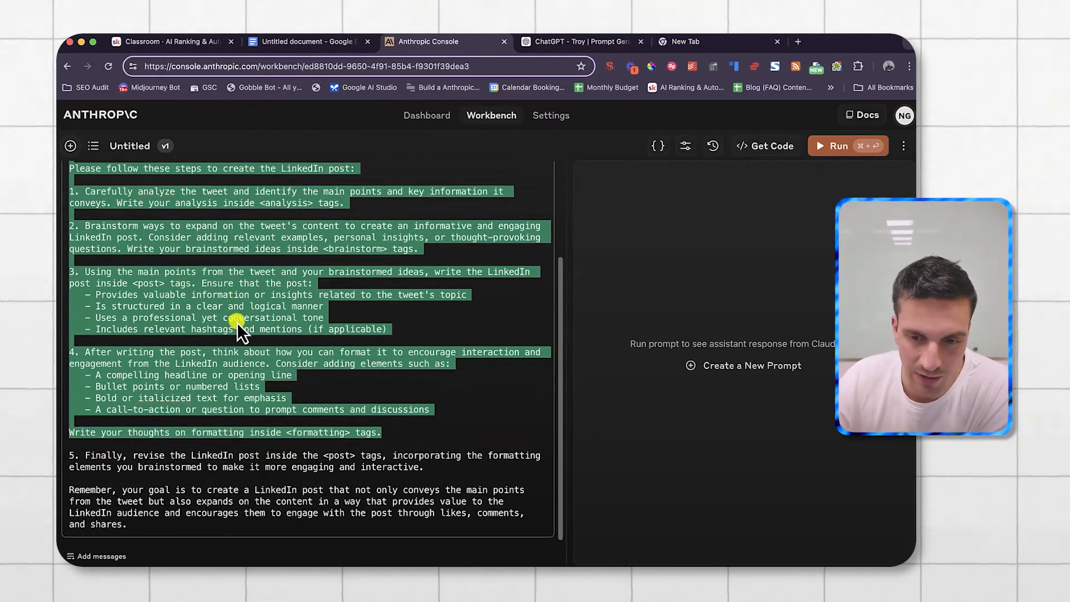
{"action": "mouse_move", "coordinate": [473, 162]}
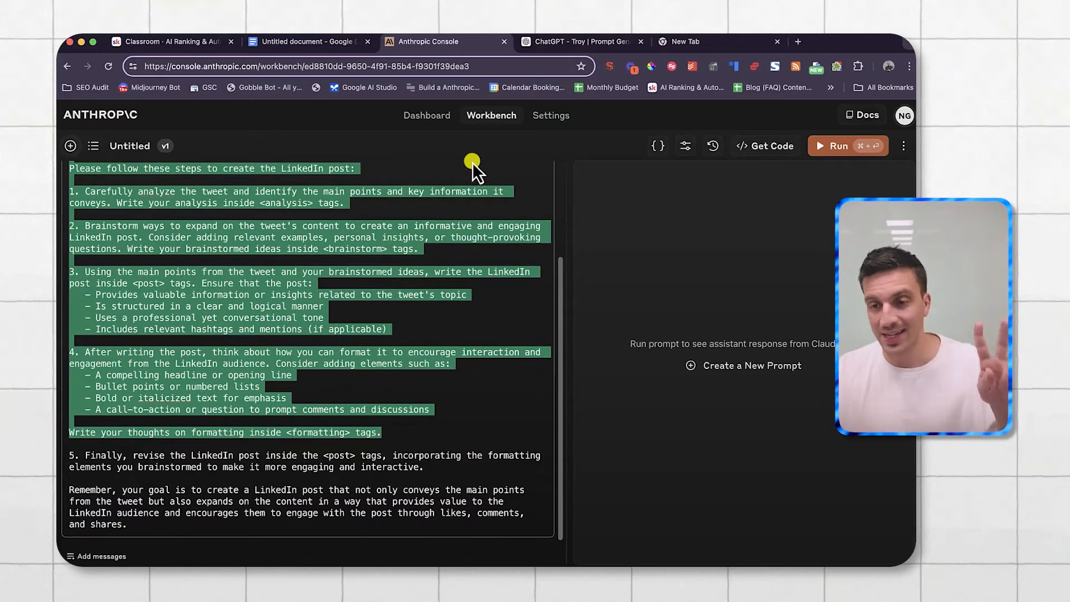
{"action": "left_click", "coordinate": [576, 42]}
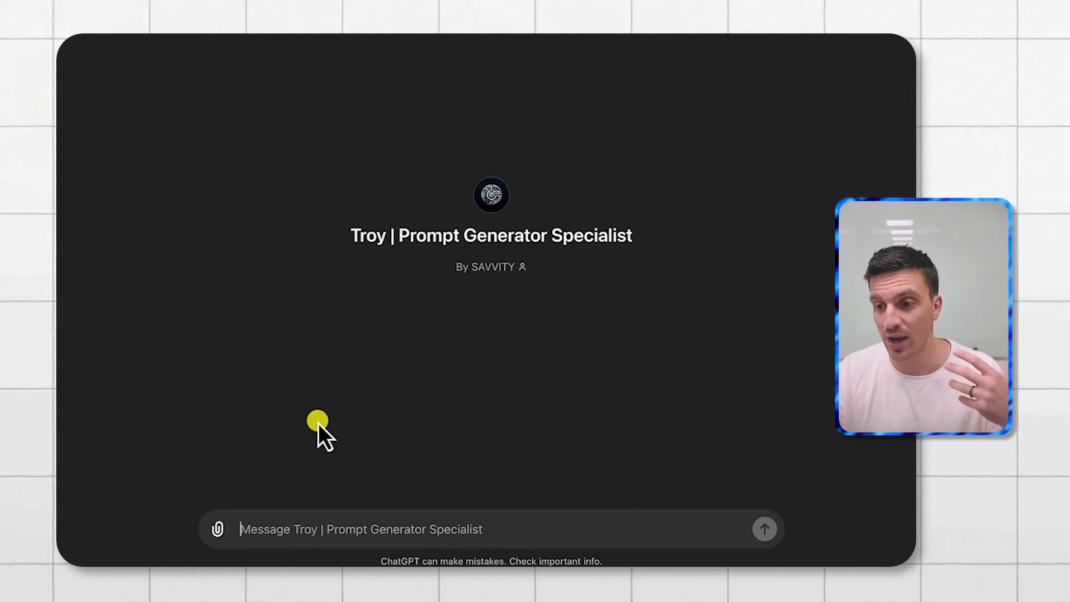
{"action": "mouse_move", "coordinate": [404, 470]}
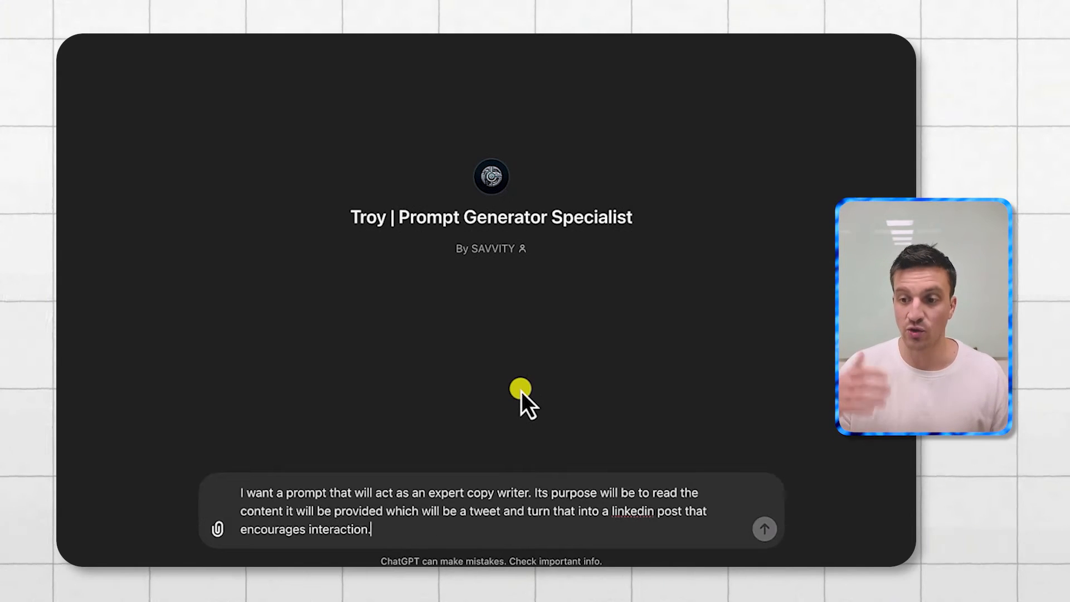
Step: Send the copywriter request to Troy and scan its tweet-to-LinkedIn prompt with tweet placeholder
{"action": "left_click", "coordinate": [764, 529]}
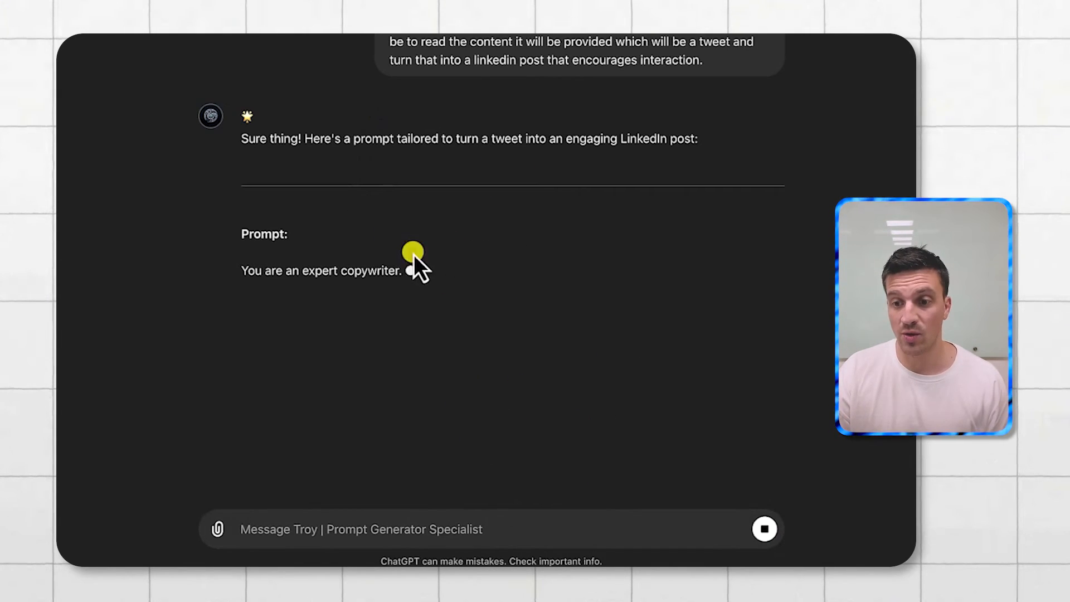
{"action": "scroll", "scroll_direction": "down", "scroll_amount": 3}
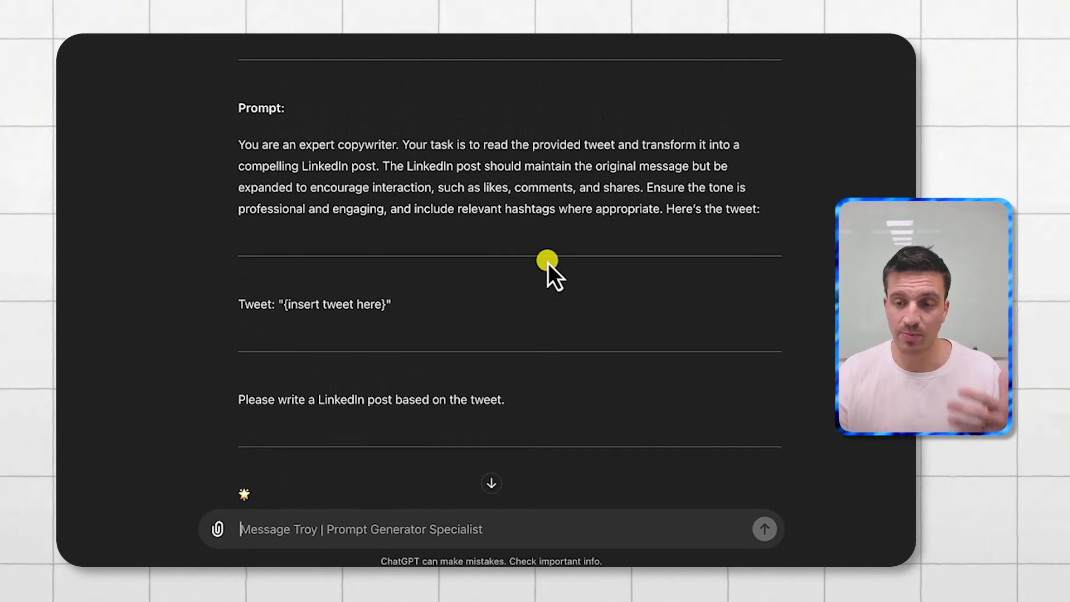
{"action": "scroll", "scroll_direction": "up", "scroll_amount": 3}
{"action": "type", "text": "p"}
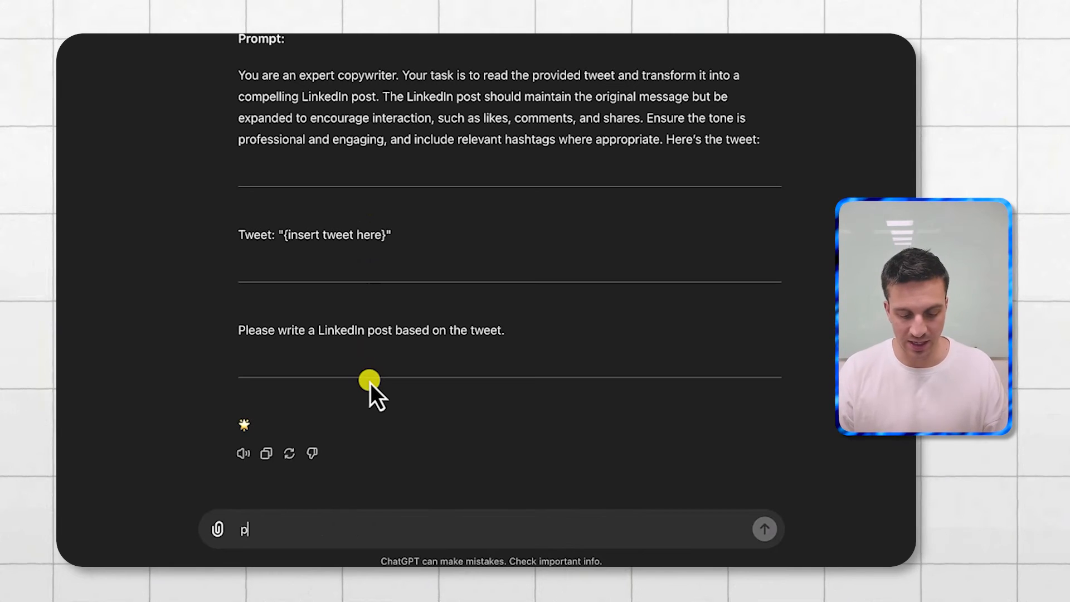
Step: Ask Troy to 'please expand on the output of the linked post' and review the six-step reply
{"action": "type", "text": "elase expand on the"}
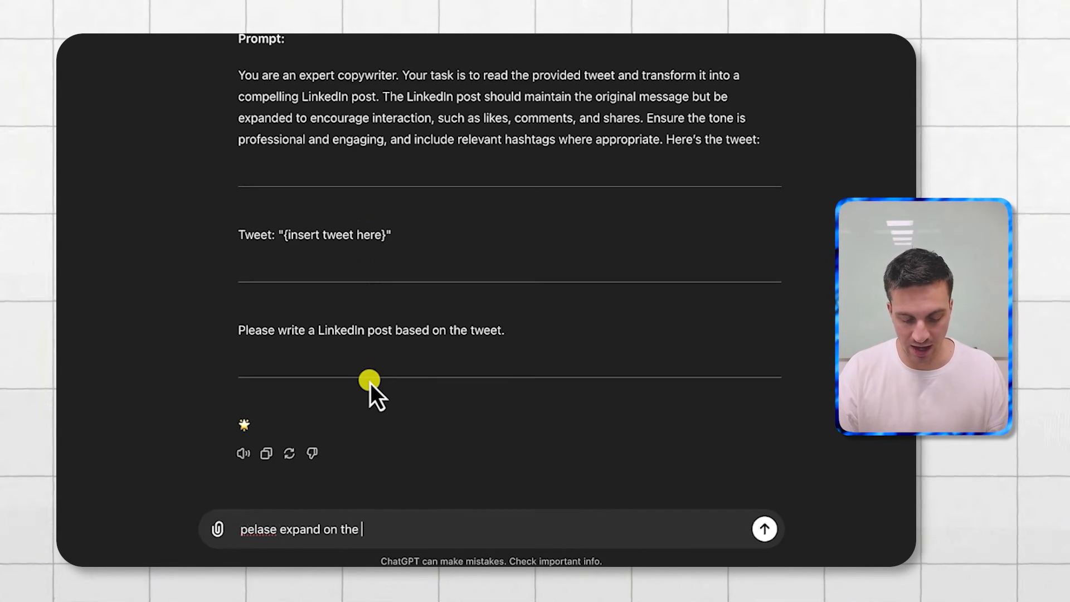
{"action": "type", "text": "output of the linke"}
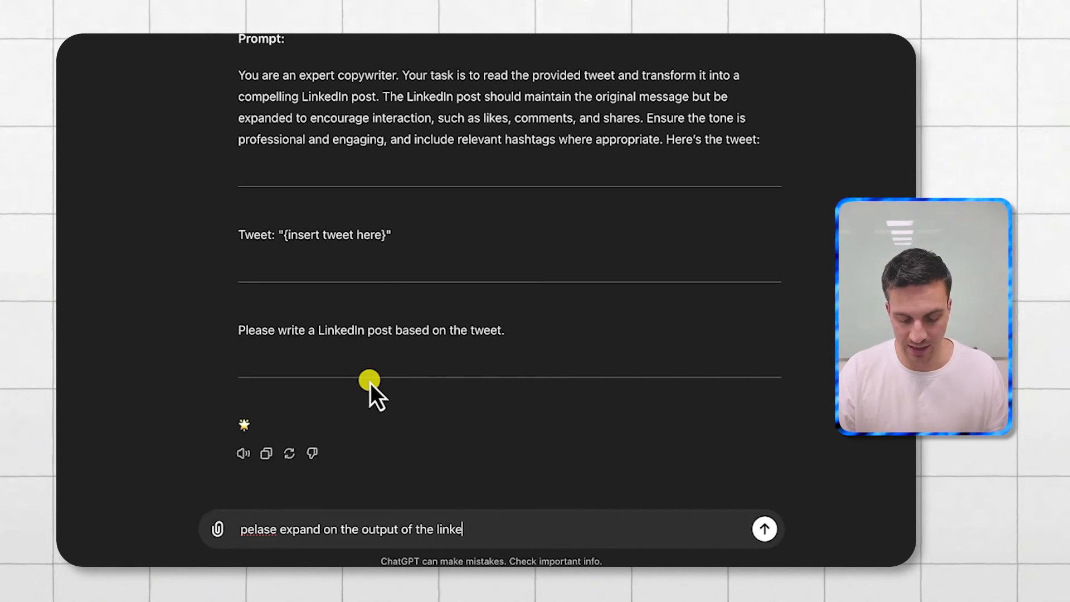
{"action": "left_click", "coordinate": [764, 528]}
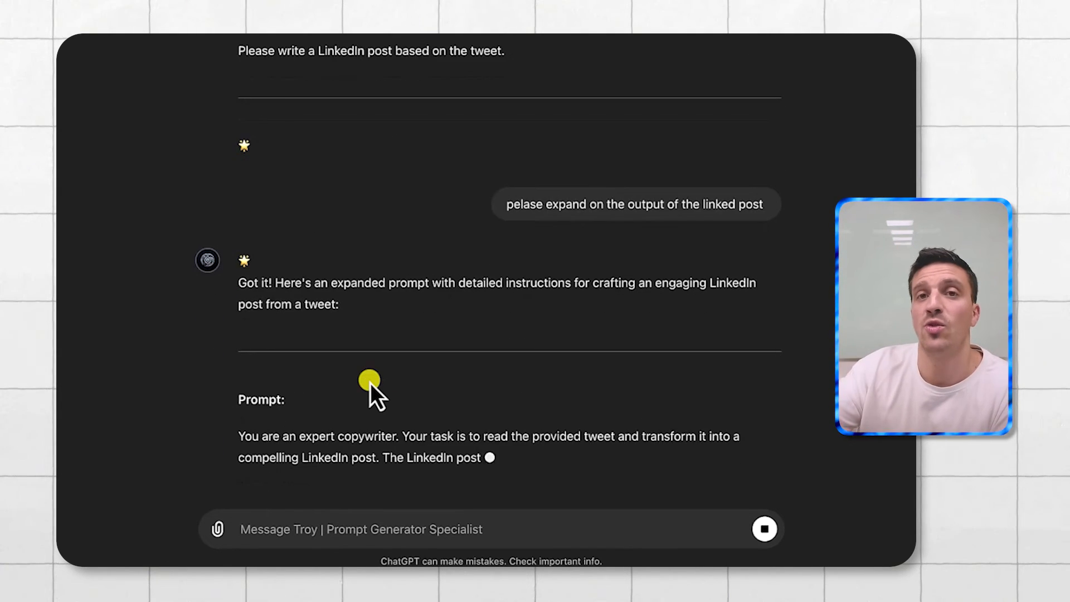
{"action": "scroll", "scroll_direction": "down", "scroll_amount": 3}
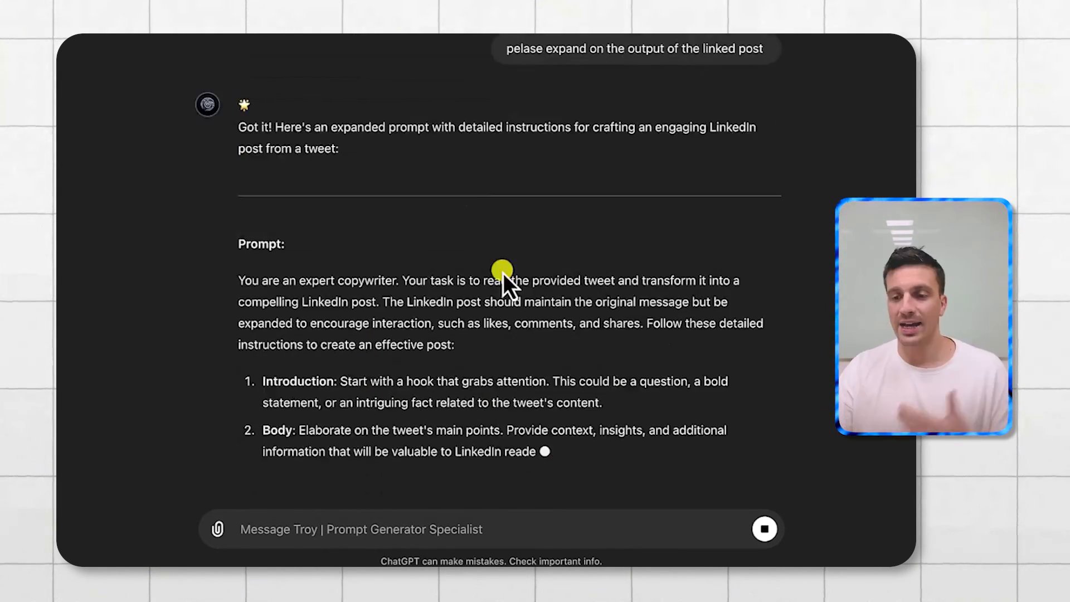
{"action": "scroll", "scroll_direction": "down", "scroll_amount": 3}
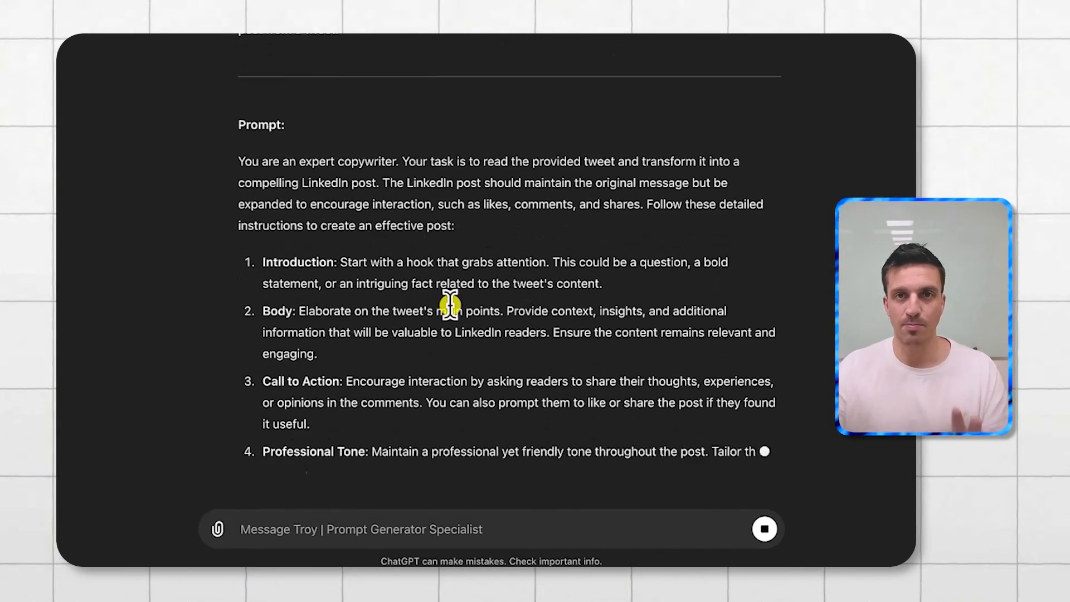
{"action": "scroll", "scroll_direction": "down", "scroll_amount": 3}
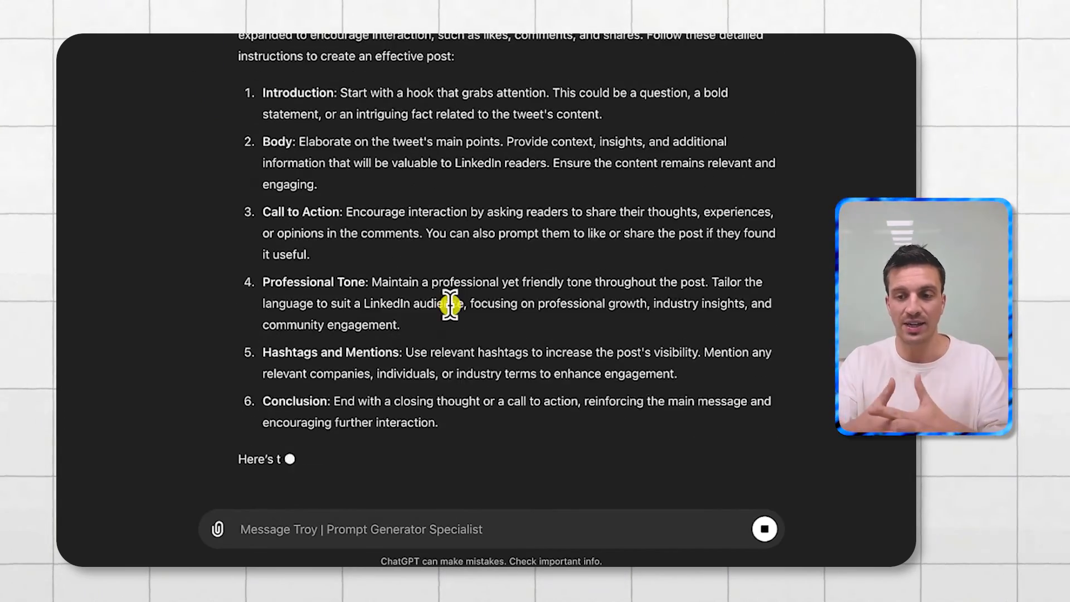
{"action": "scroll", "scroll_direction": "down", "scroll_amount": 3}
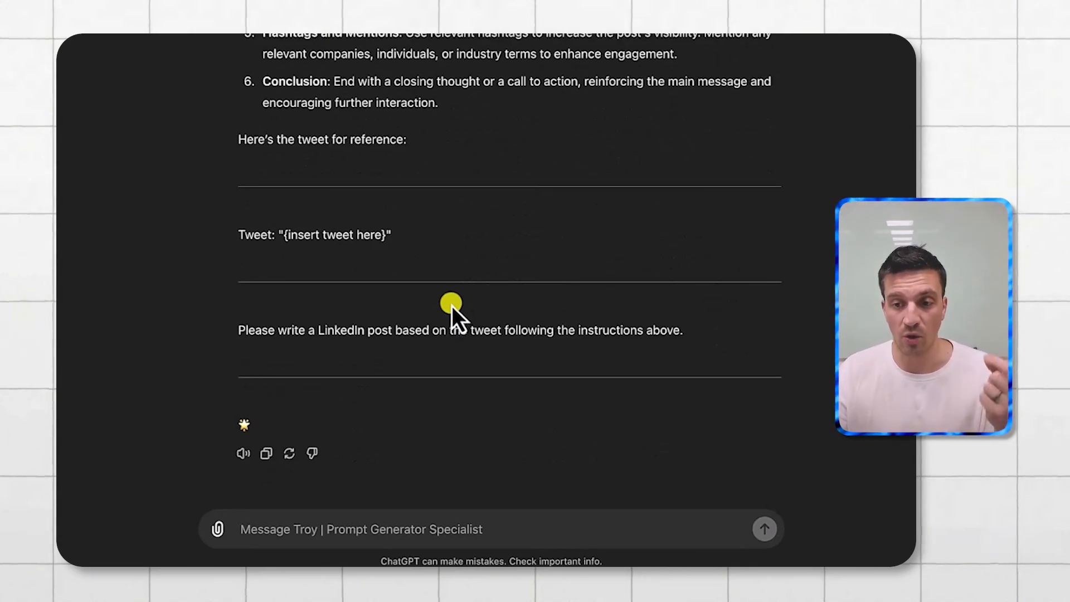
{"action": "scroll", "scroll_direction": "up", "scroll_amount": 3}
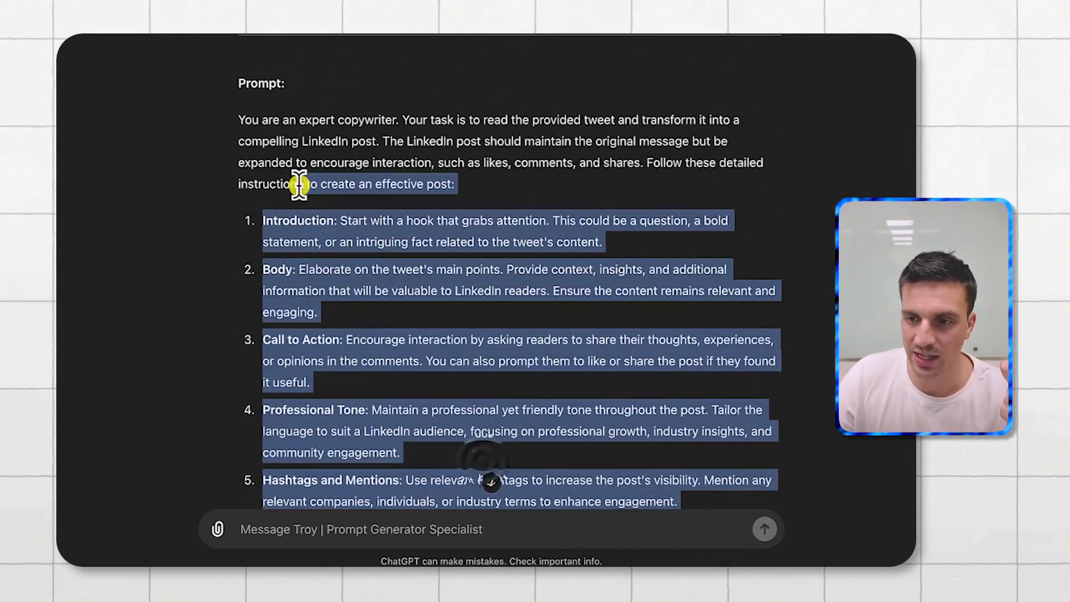